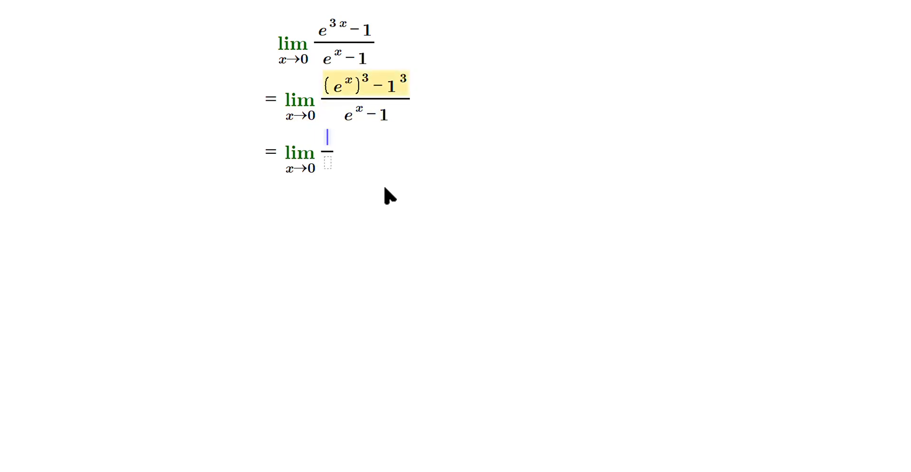
# Write the factored numerator (e^x − 1)[e^{2x} + e^x + 1] over the denominator e^x − 1
pyautogui.write('(e^x)')
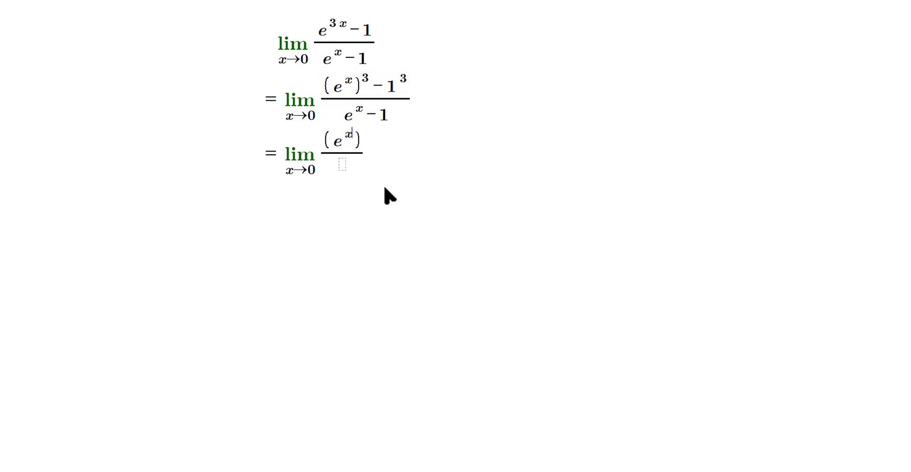
pyautogui.write('-1')
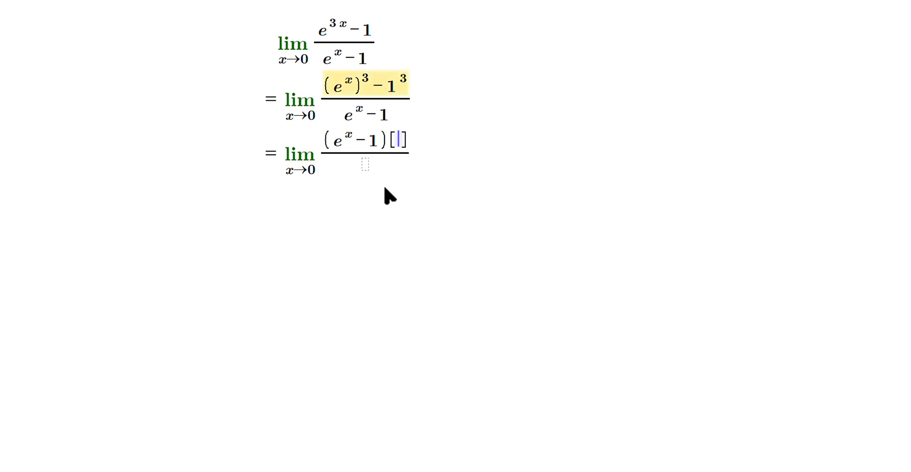
pyautogui.write('e^2x')
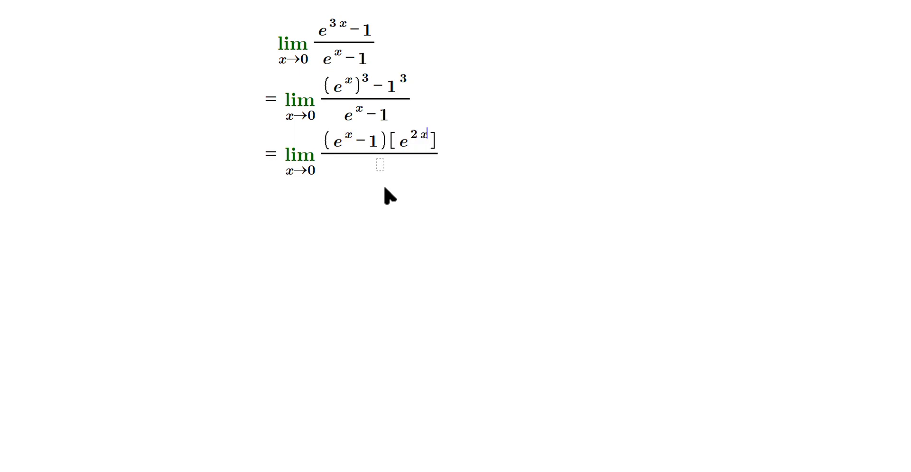
pyautogui.write('+')
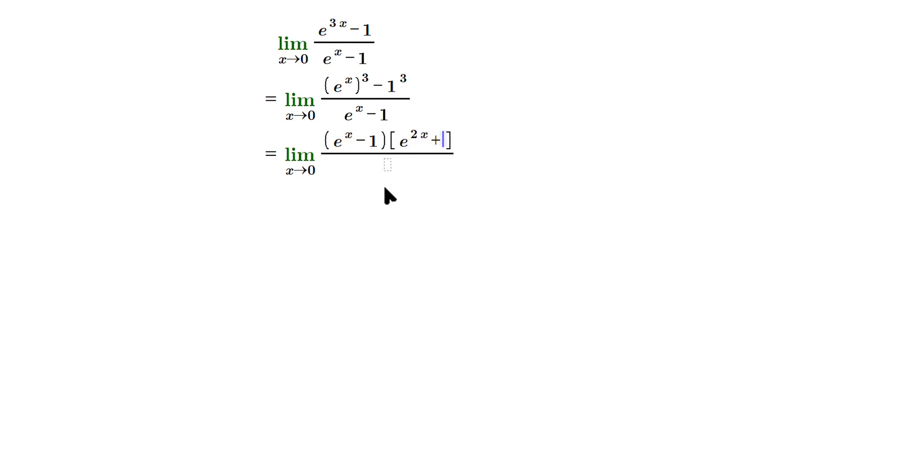
pyautogui.write('e^1')
pyautogui.click(387, 165)
pyautogui.write('e^x - 1')
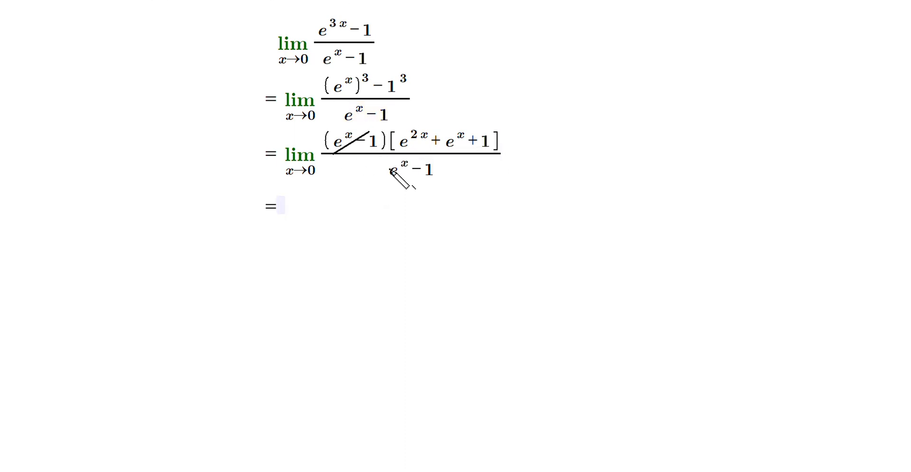
# Strike out the common e^x − 1 factors and write lim x→0 (e^{2x} + e^x + 1)
pyautogui.moveTo(383, 186); pyautogui.dragTo(424, 162)
pyautogui.write(' lim x→')
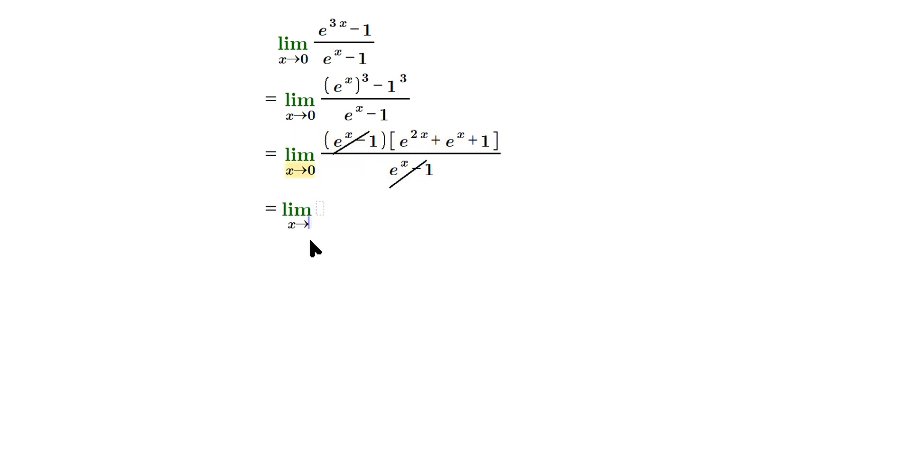
pyautogui.write('e')
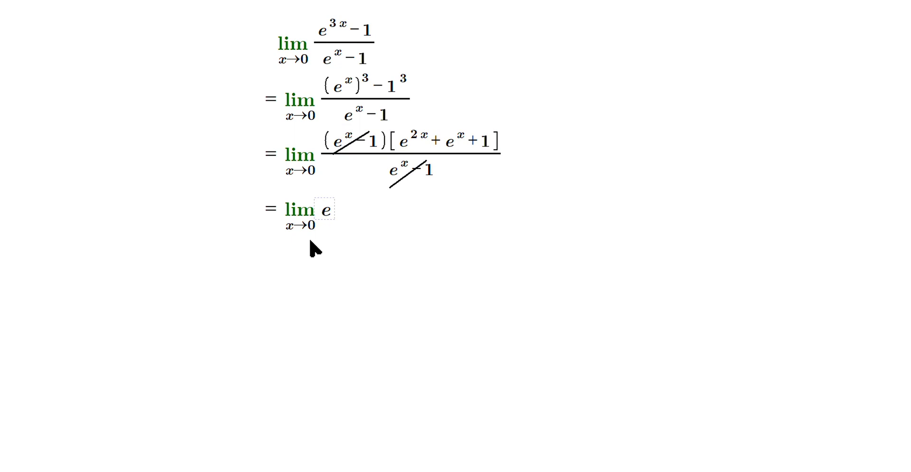
pyautogui.write('(e^2x +')
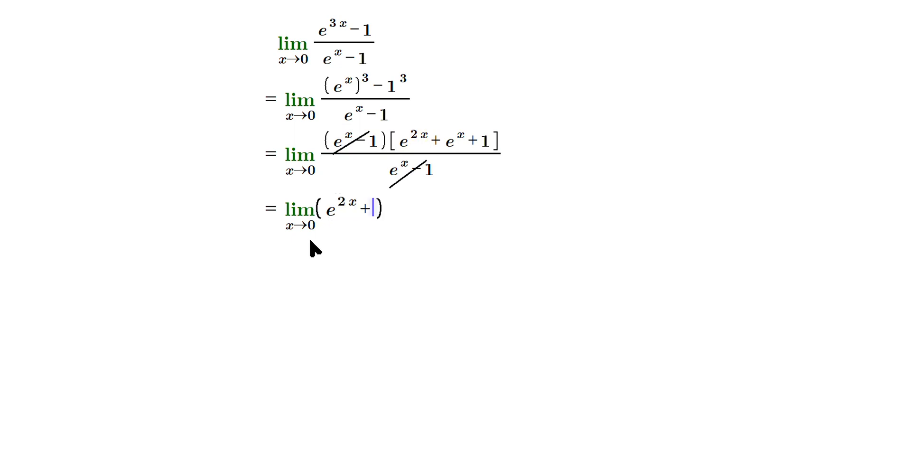
pyautogui.write('e^x+1)')
pyautogui.write('e^{2·0}+e^0+')
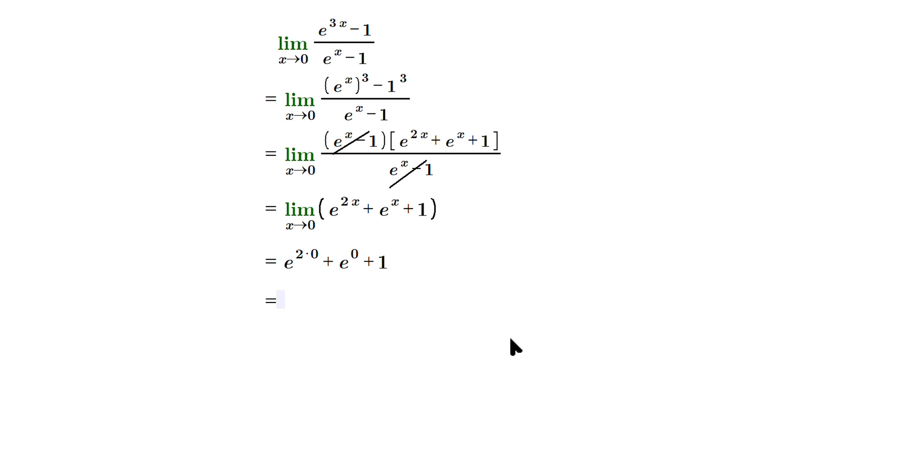
# Simplify the substituted expression to 1 + 1 + 1 and give the final answer = 3
pyautogui.write('1+1+1')
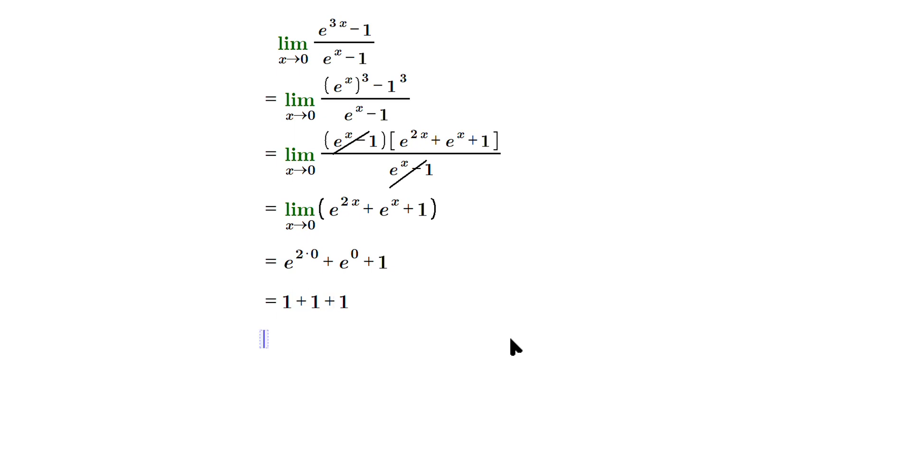
pyautogui.write('= 3')
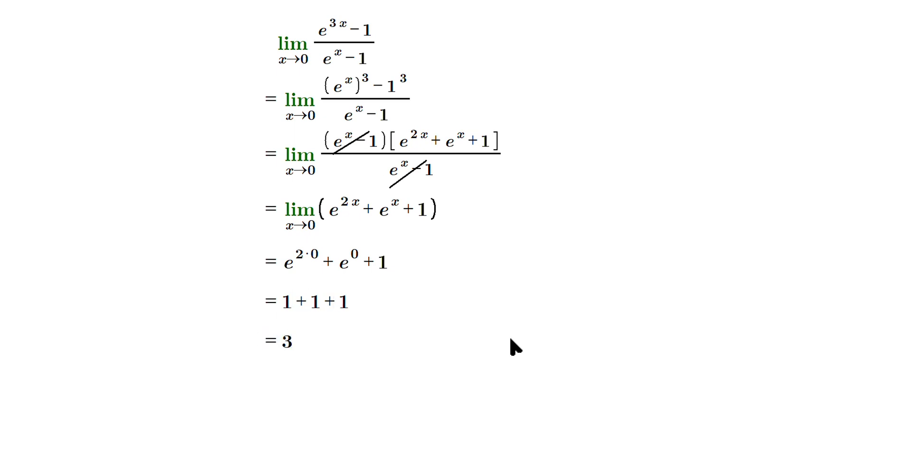